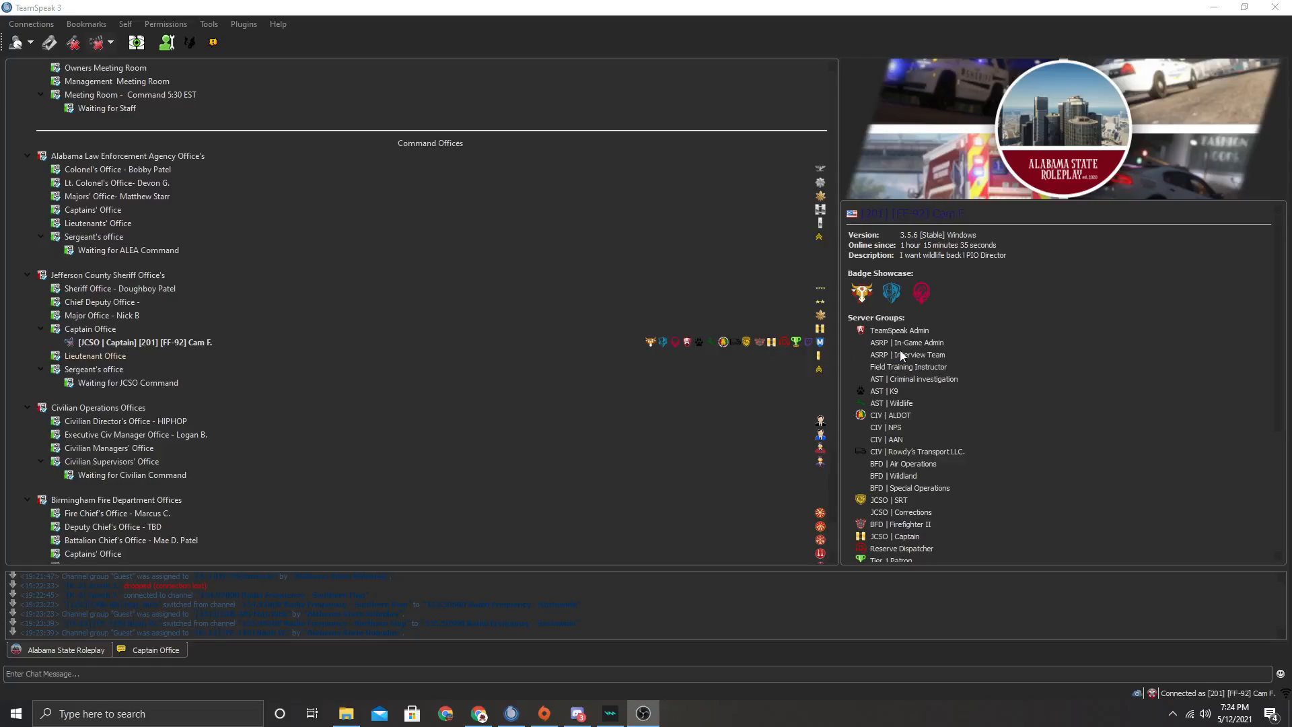
{"action": "mouse_move", "coordinate": [916, 372]}
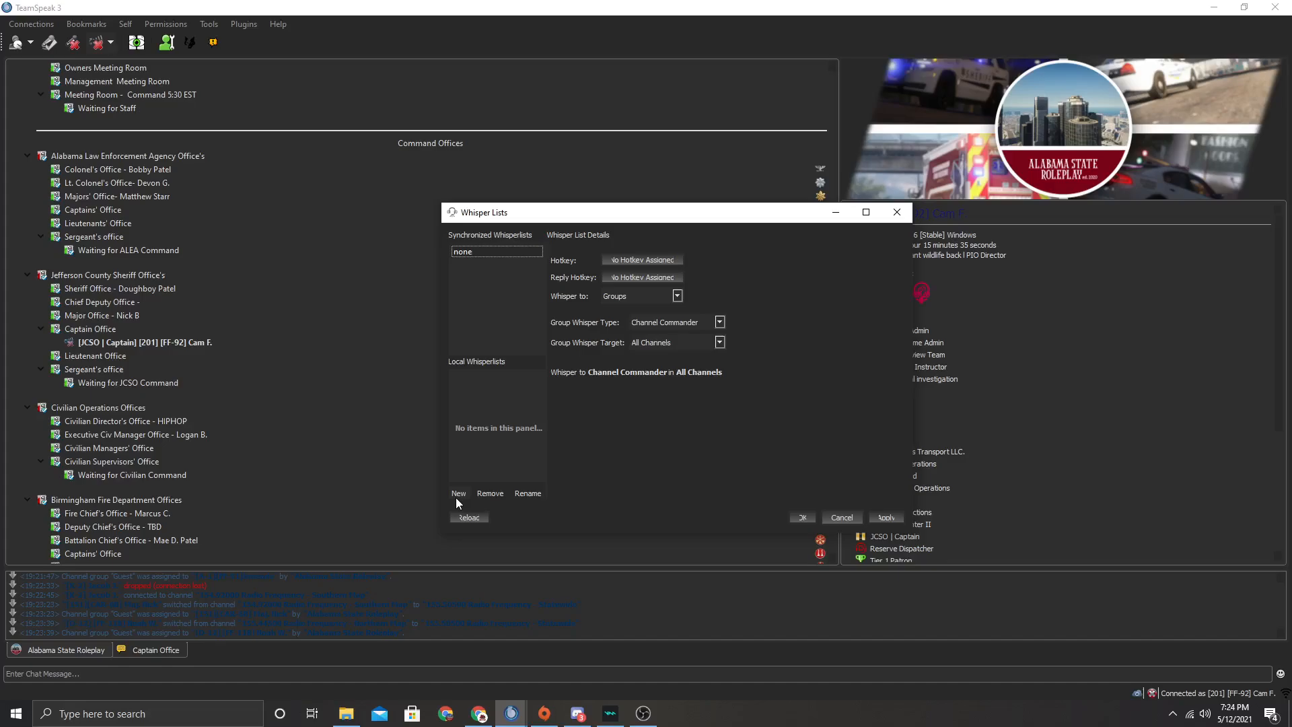
Step: Add a new whisper list bound to the End key in the Default hotkey profile
{"action": "left_click", "coordinate": [642, 260]}
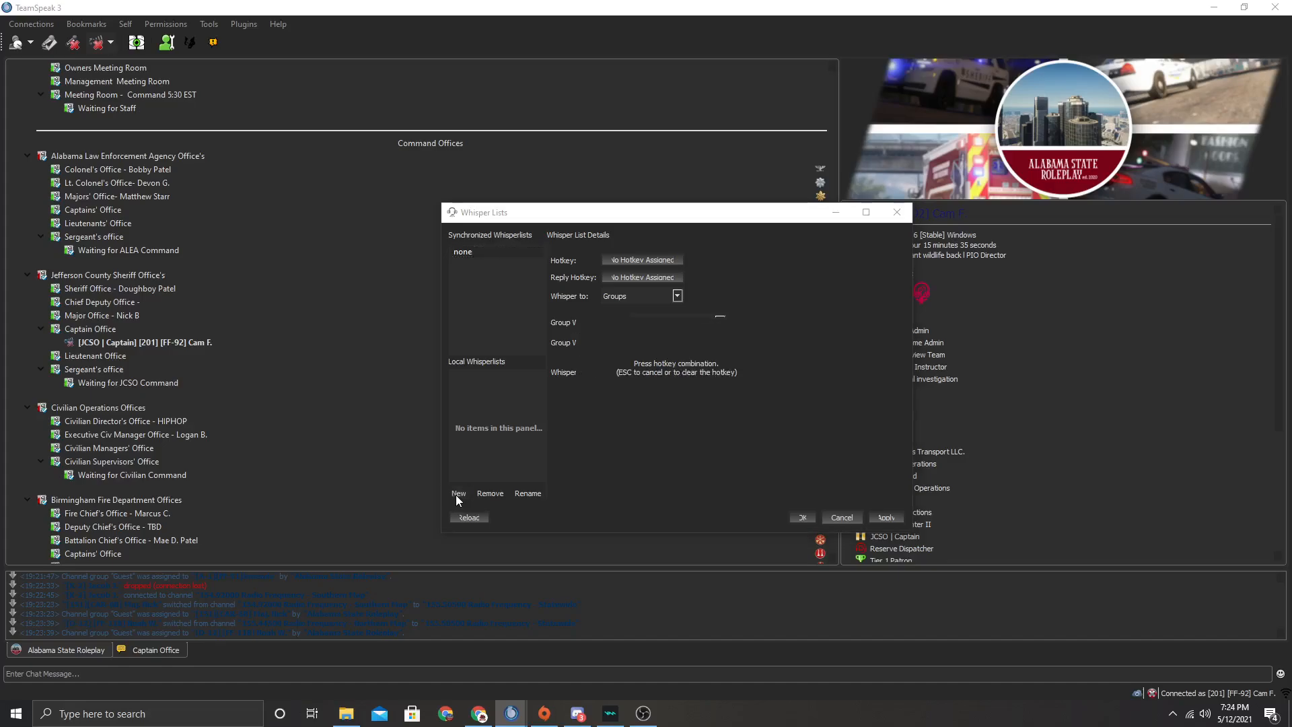
{"action": "key", "text": "End"}
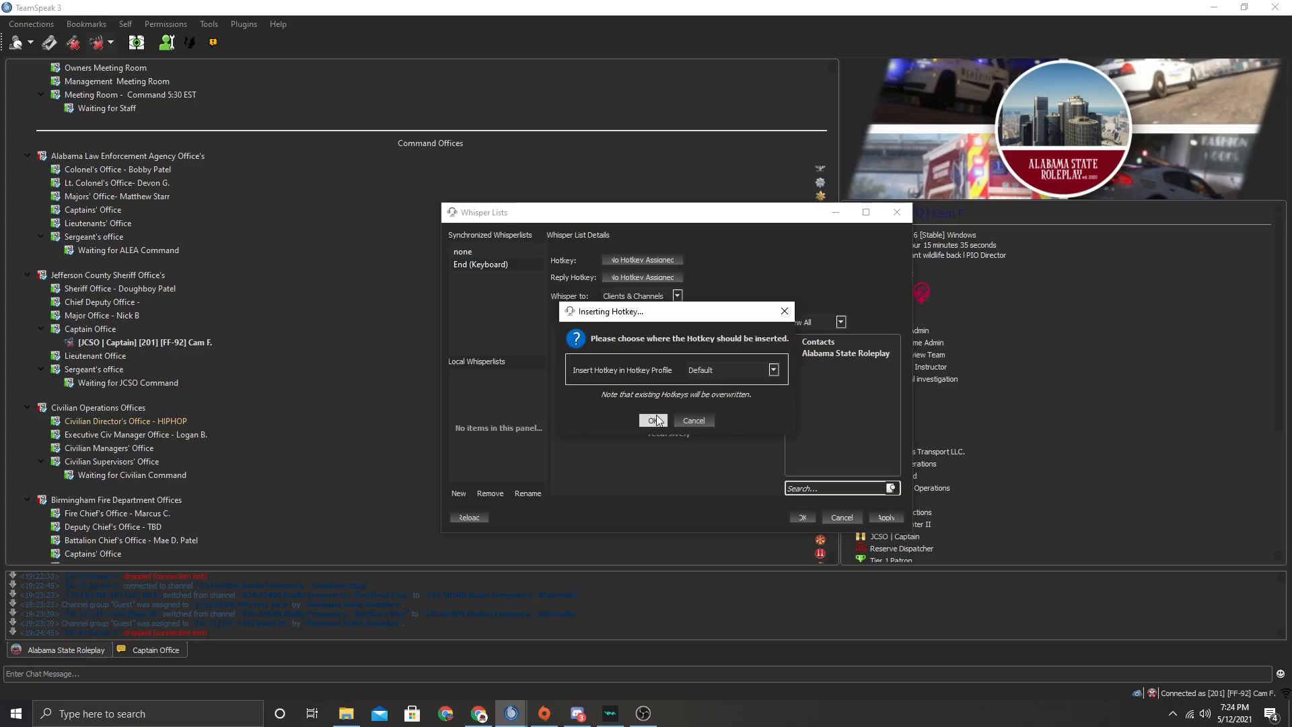
{"action": "left_click", "coordinate": [653, 420]}
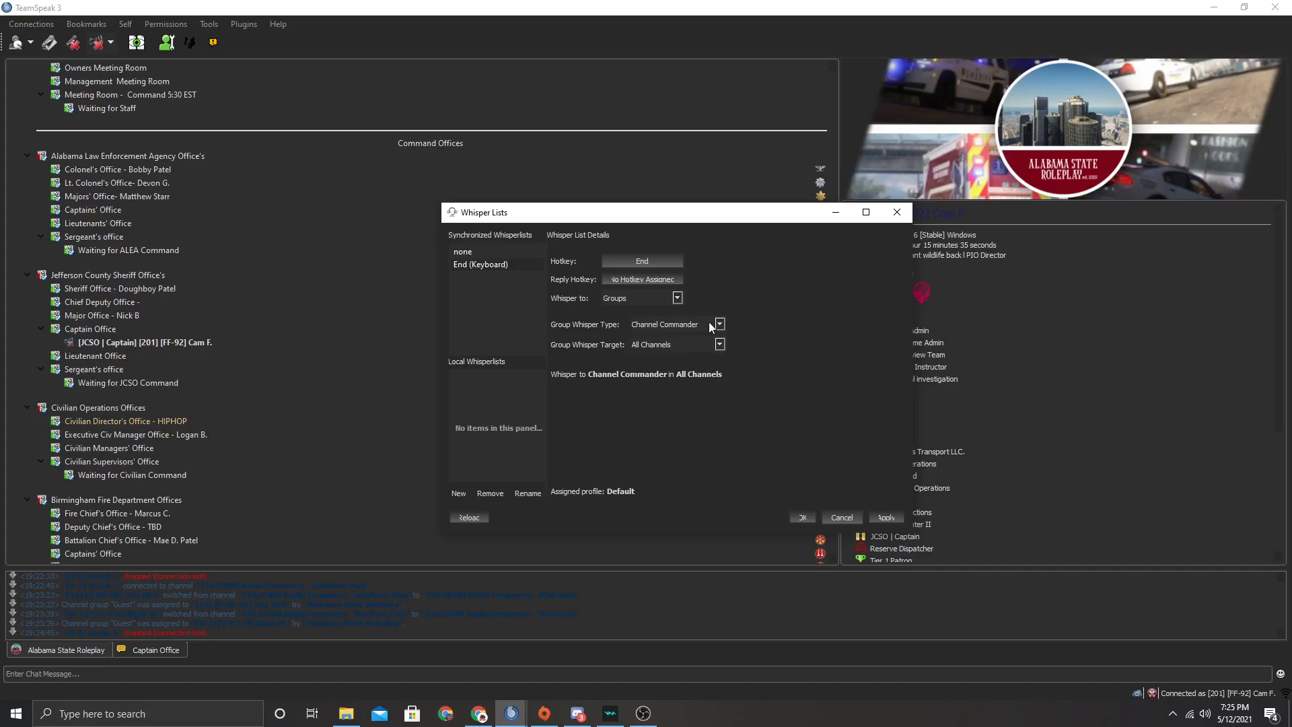
{"action": "mouse_move", "coordinate": [680, 352]}
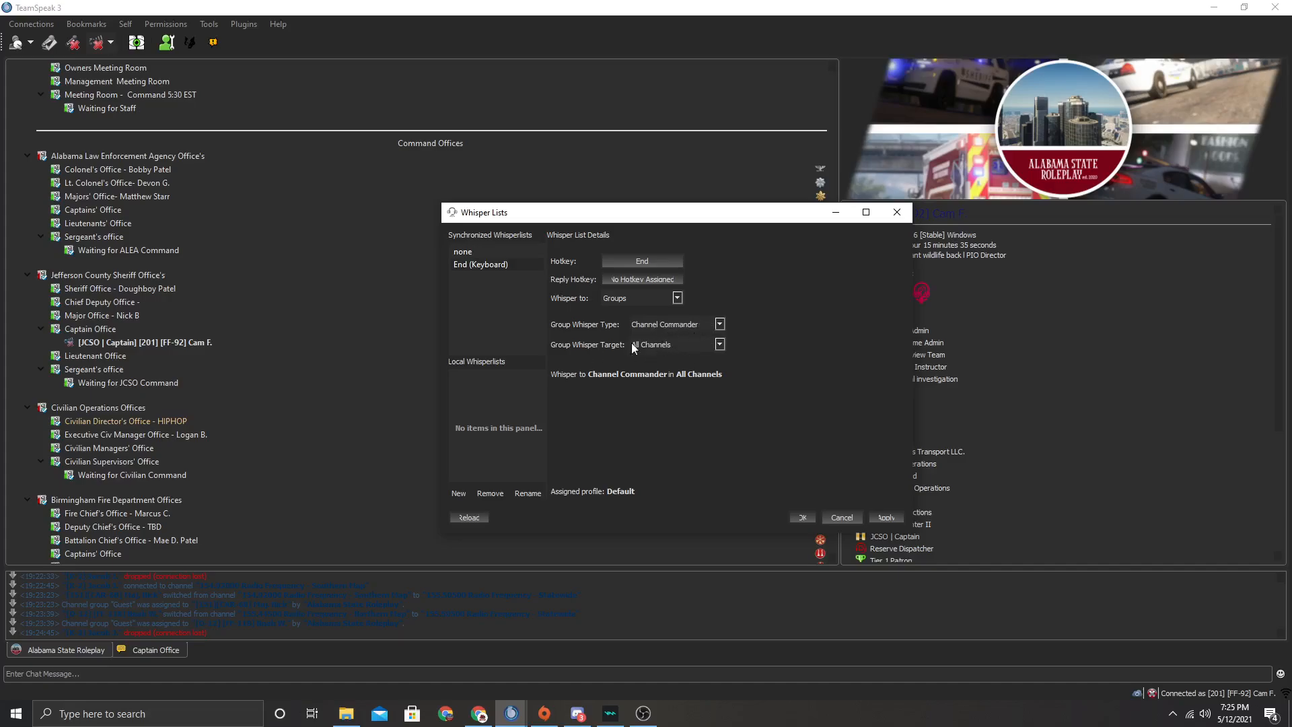
{"action": "mouse_move", "coordinate": [663, 354]}
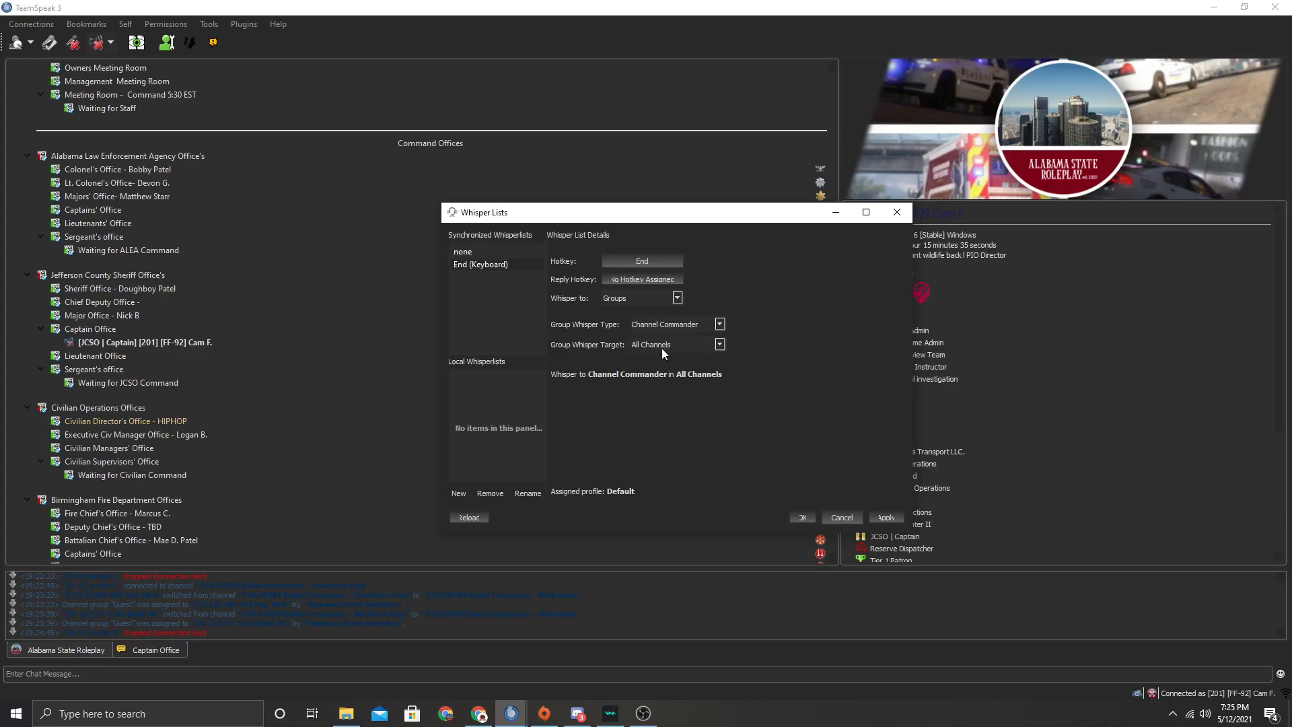
{"action": "mouse_move", "coordinate": [671, 355]}
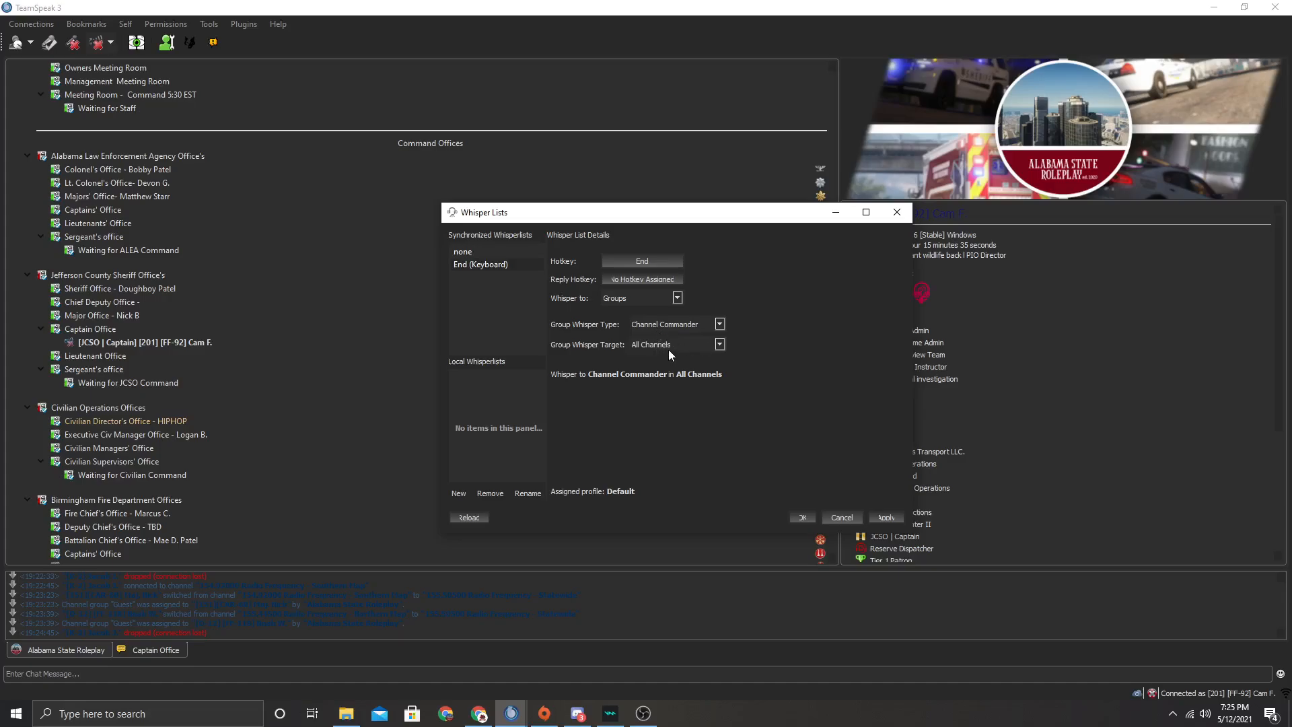
{"action": "mouse_move", "coordinate": [674, 347]}
{"action": "type", "text": "Channel Command"}
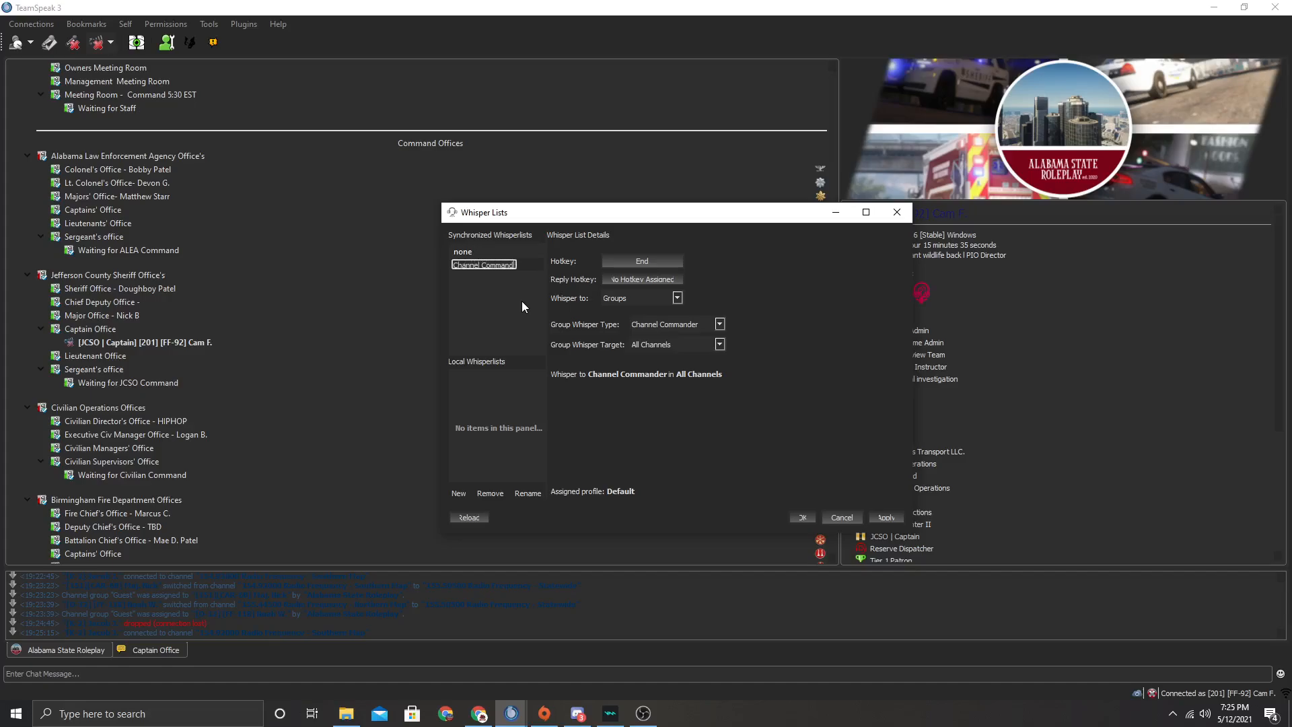
{"action": "mouse_move", "coordinate": [496, 331]}
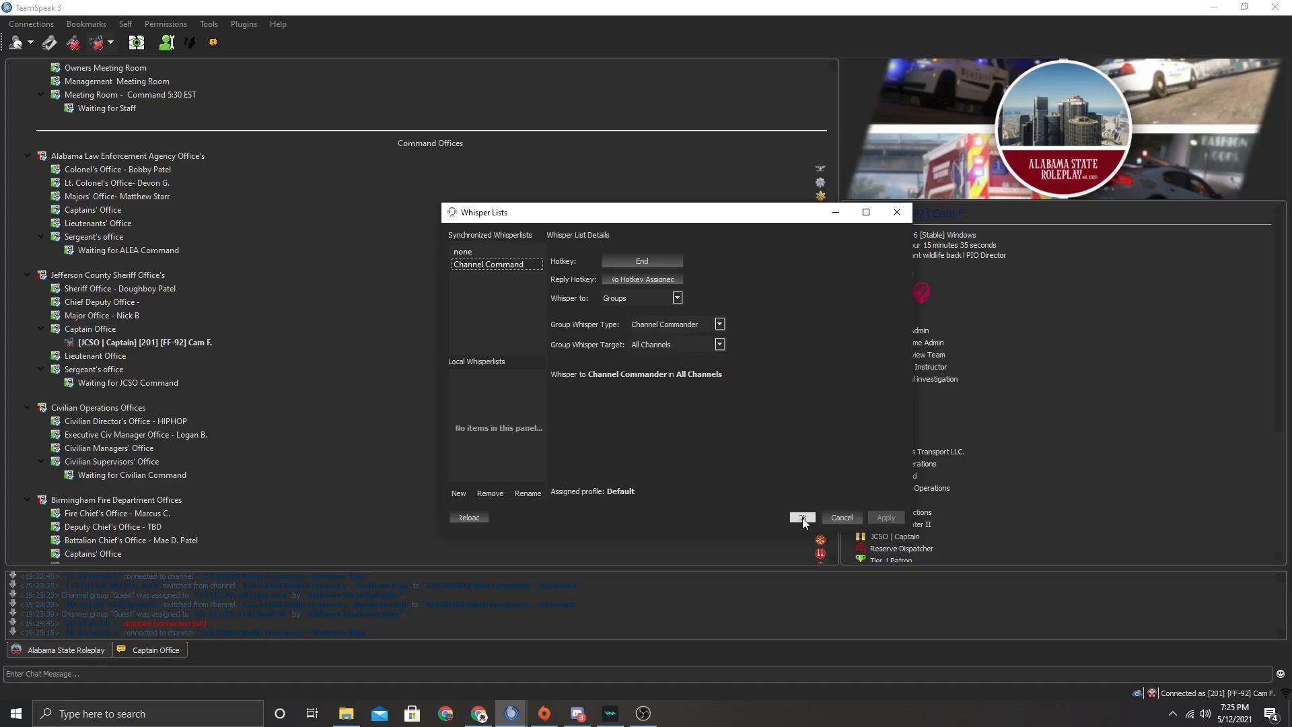
Step: Confirm the 'Channel Command' whisper list with OK, closing the Whisper Lists window
{"action": "left_click", "coordinate": [802, 517]}
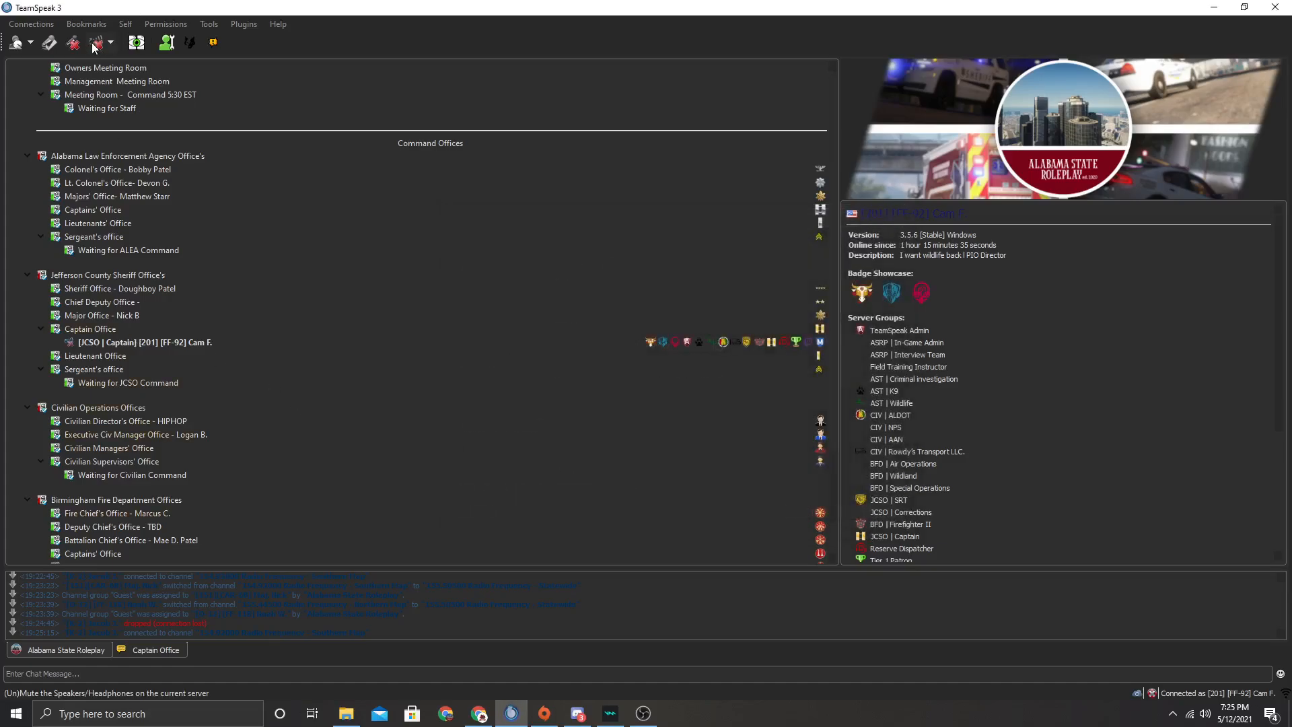
Step: Assign Watch Commander [temp] as your own client's channel group
{"action": "right_click", "coordinate": [135, 342]}
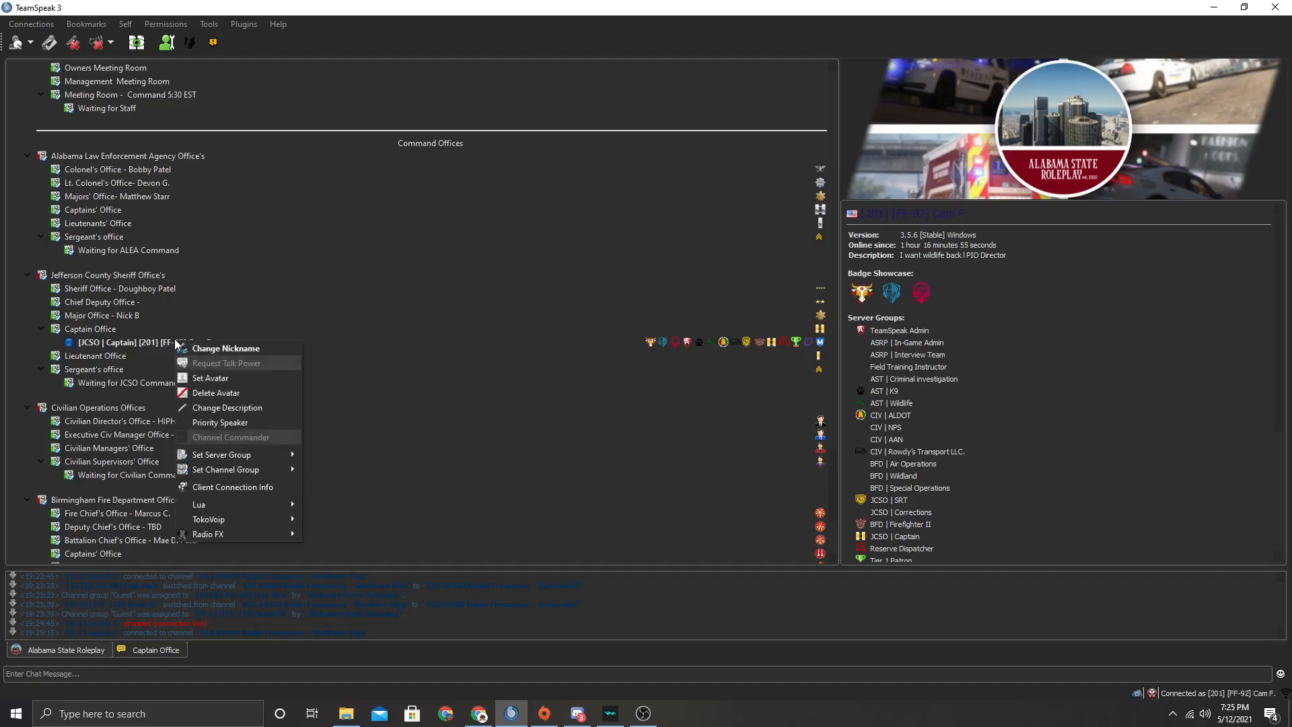
{"action": "mouse_move", "coordinate": [220, 422]}
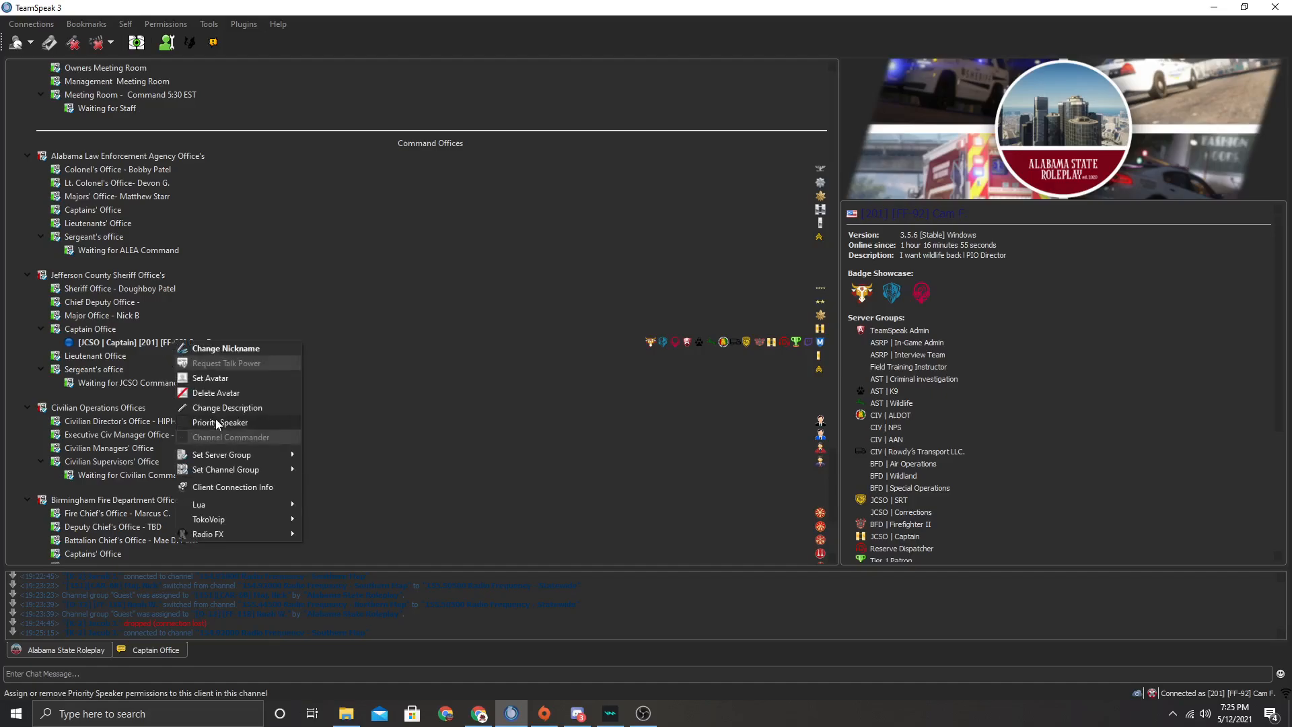
{"action": "mouse_move", "coordinate": [226, 470]}
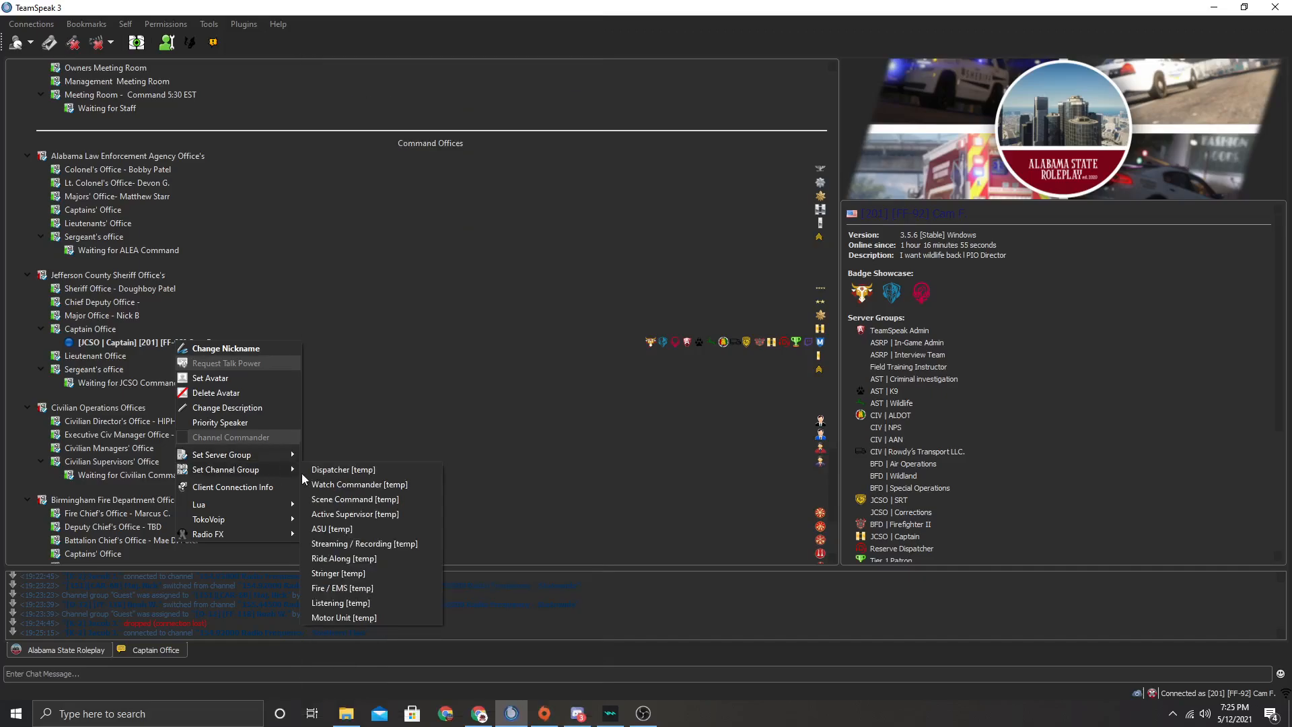
{"action": "left_click", "coordinate": [359, 484]}
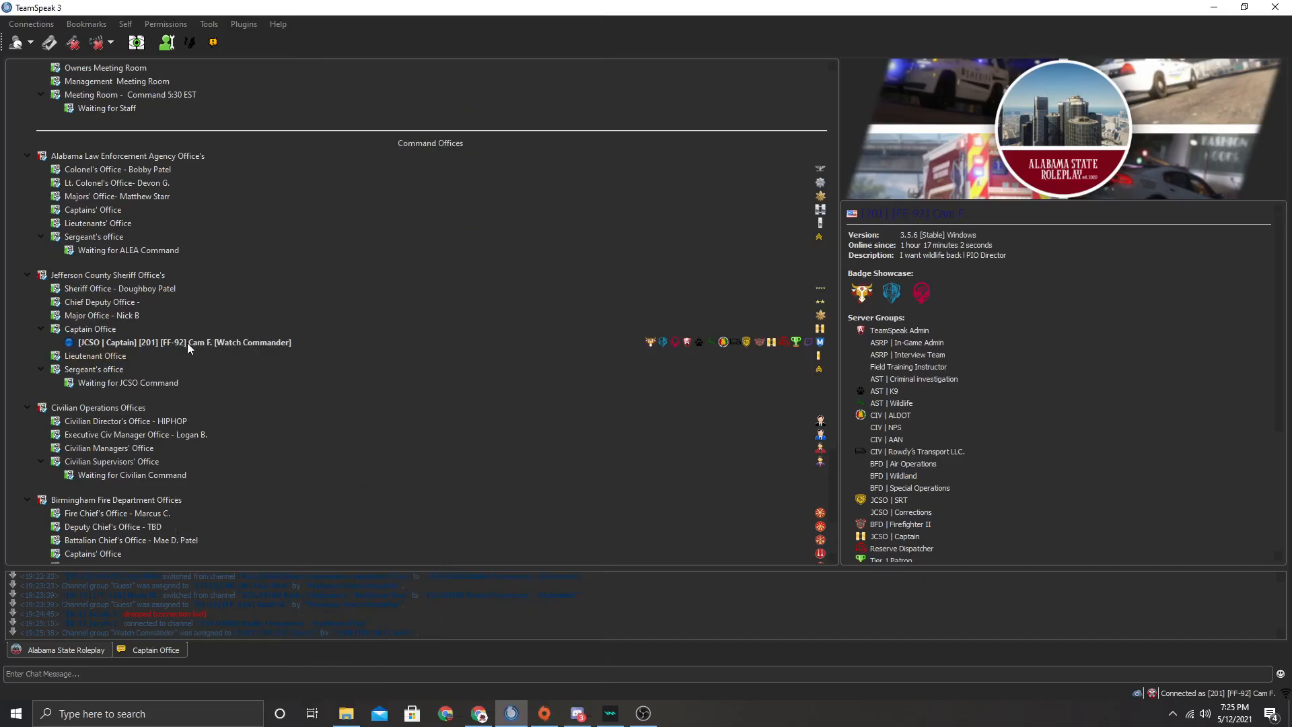
{"action": "mouse_move", "coordinate": [198, 389]}
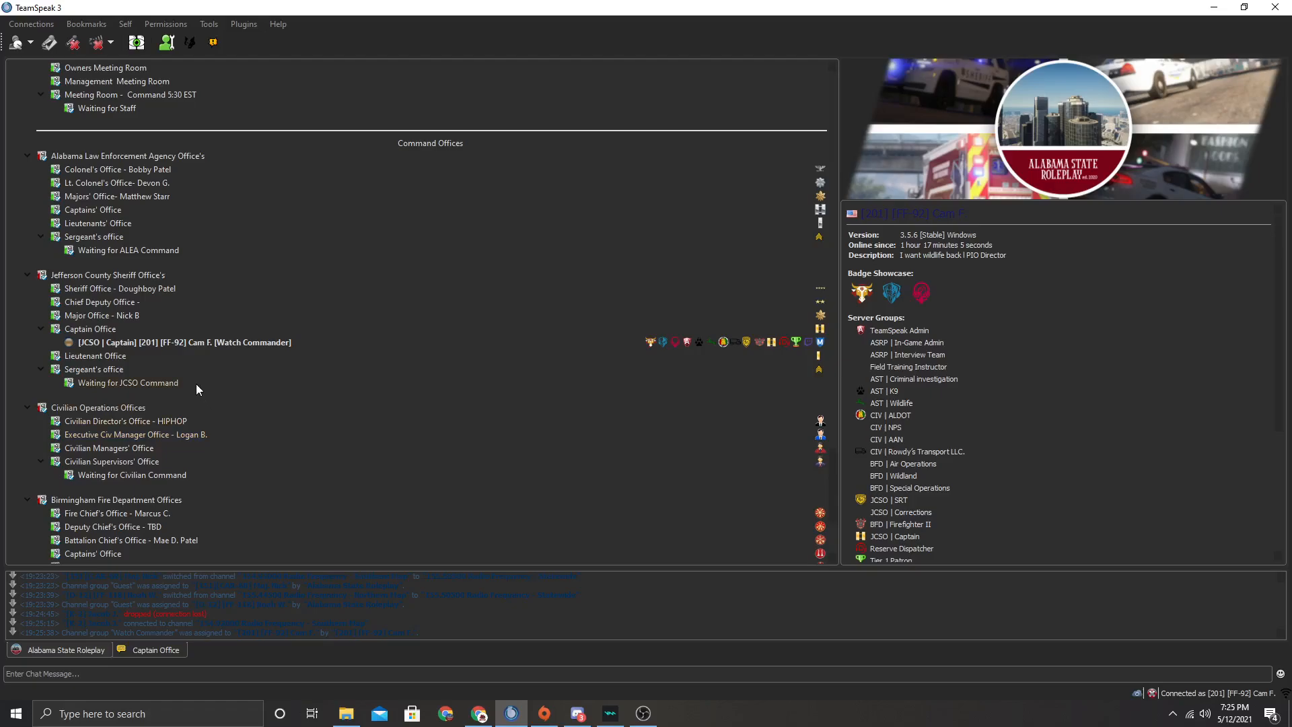
{"action": "mouse_move", "coordinate": [95, 355]}
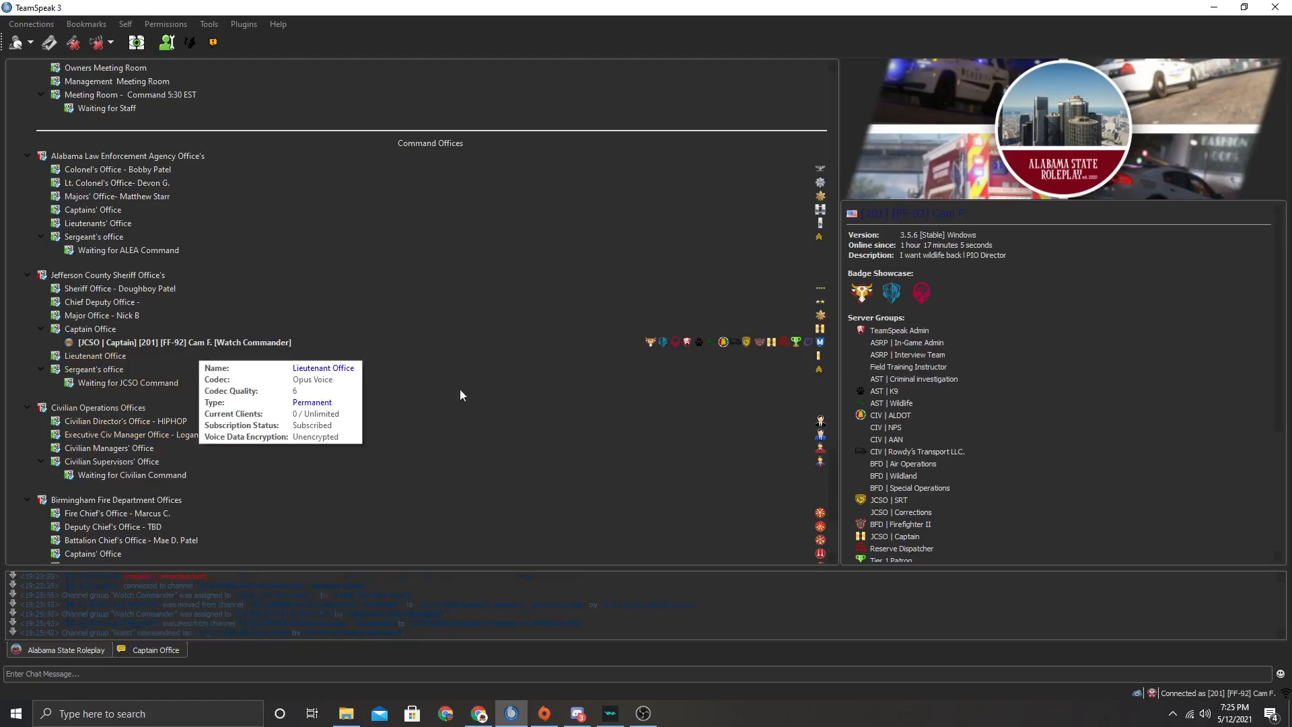
{"action": "mouse_move", "coordinate": [270, 354]}
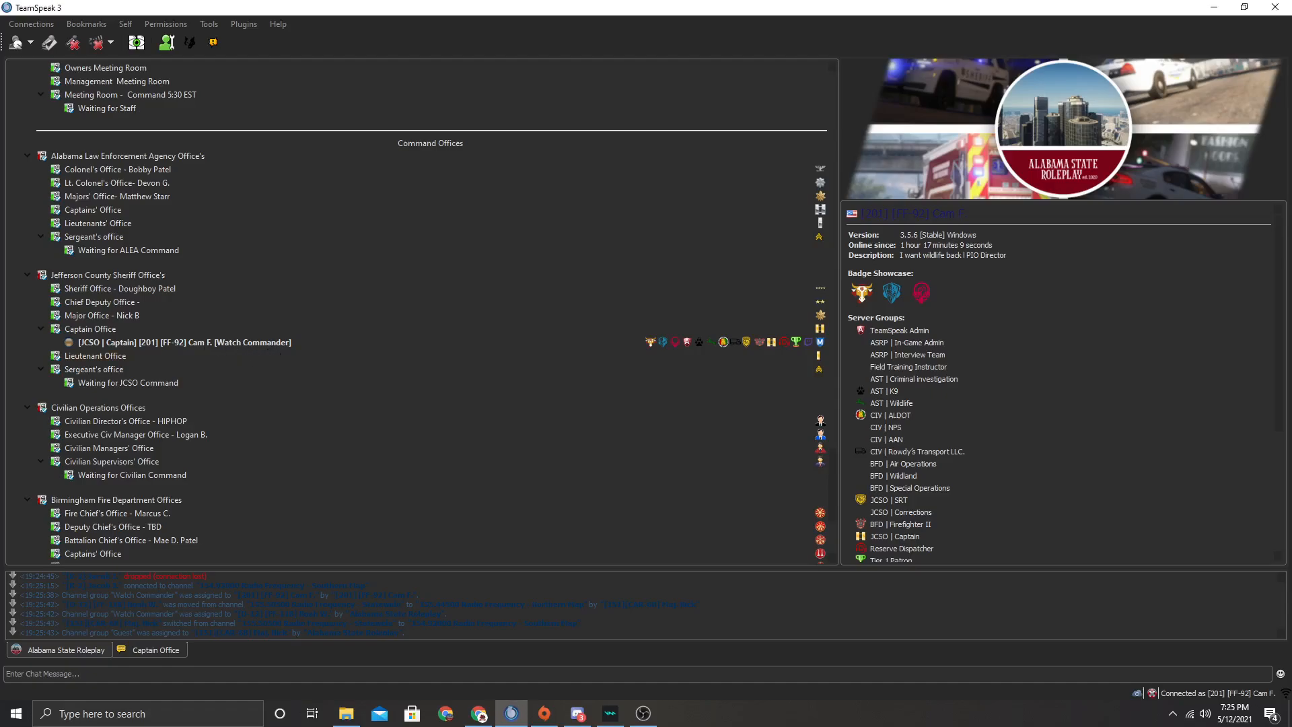
{"action": "mouse_move", "coordinate": [1039, 340]}
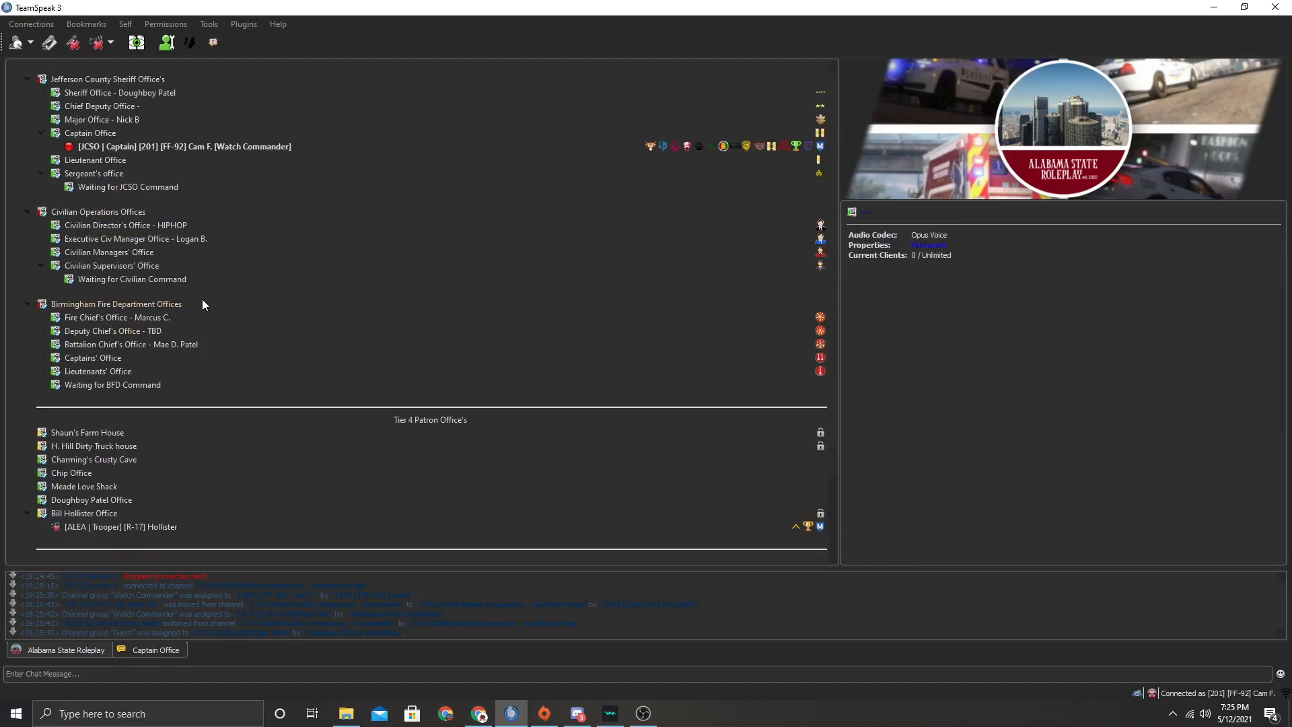
Step: Browse the radio frequency channels, then reopen your own client's context menu
{"action": "scroll", "scroll_direction": "down", "scroll_amount": 3}
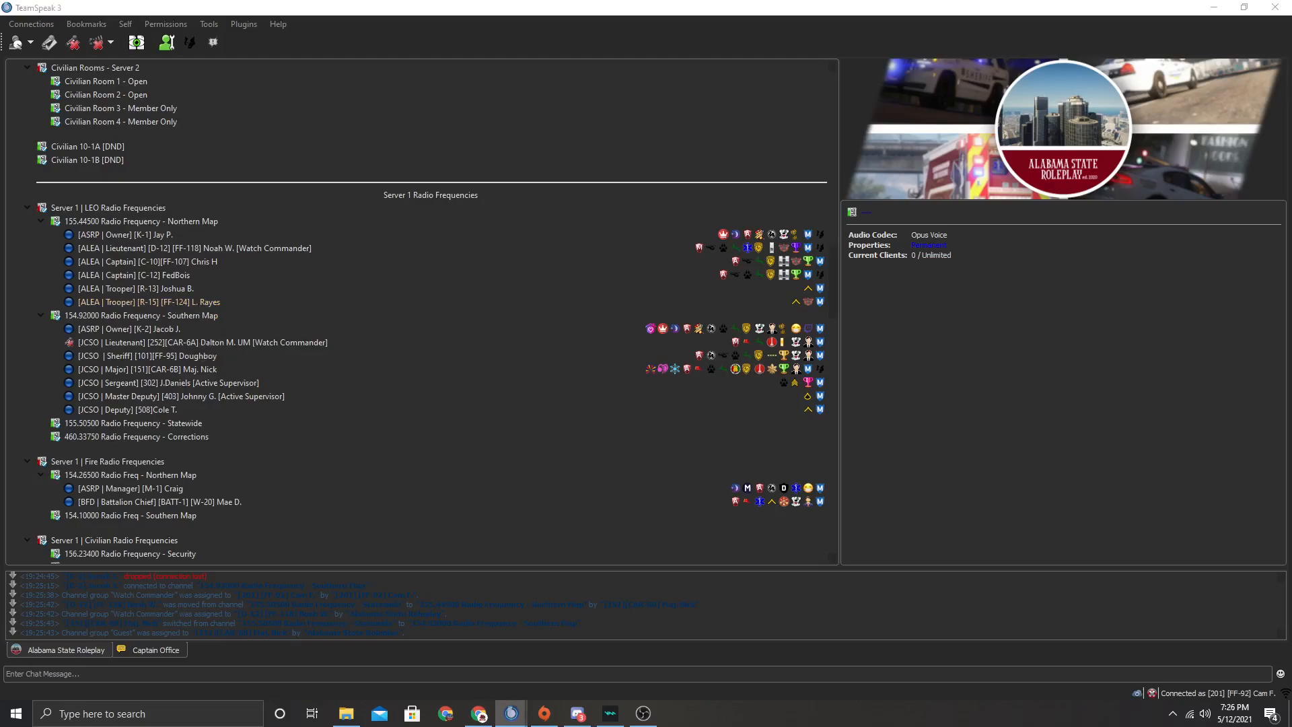
{"action": "scroll", "scroll_direction": "down", "scroll_amount": 3}
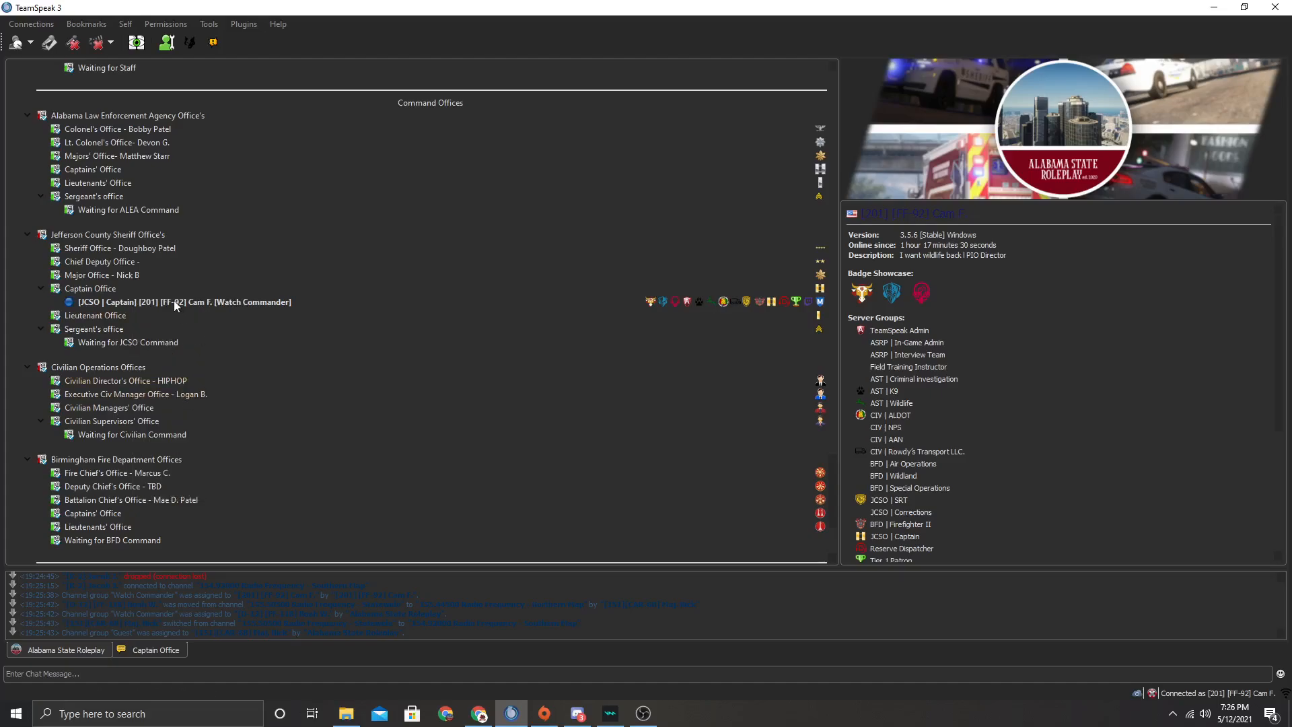
{"action": "right_click", "coordinate": [175, 303]}
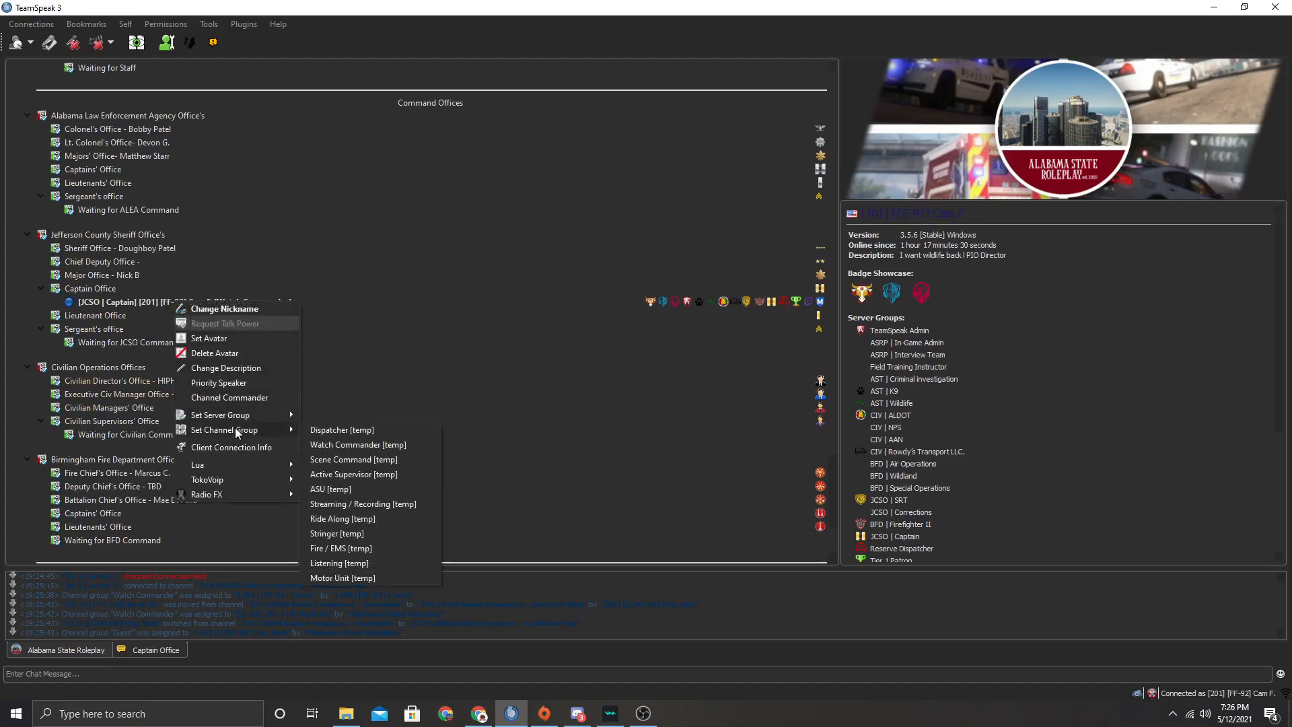